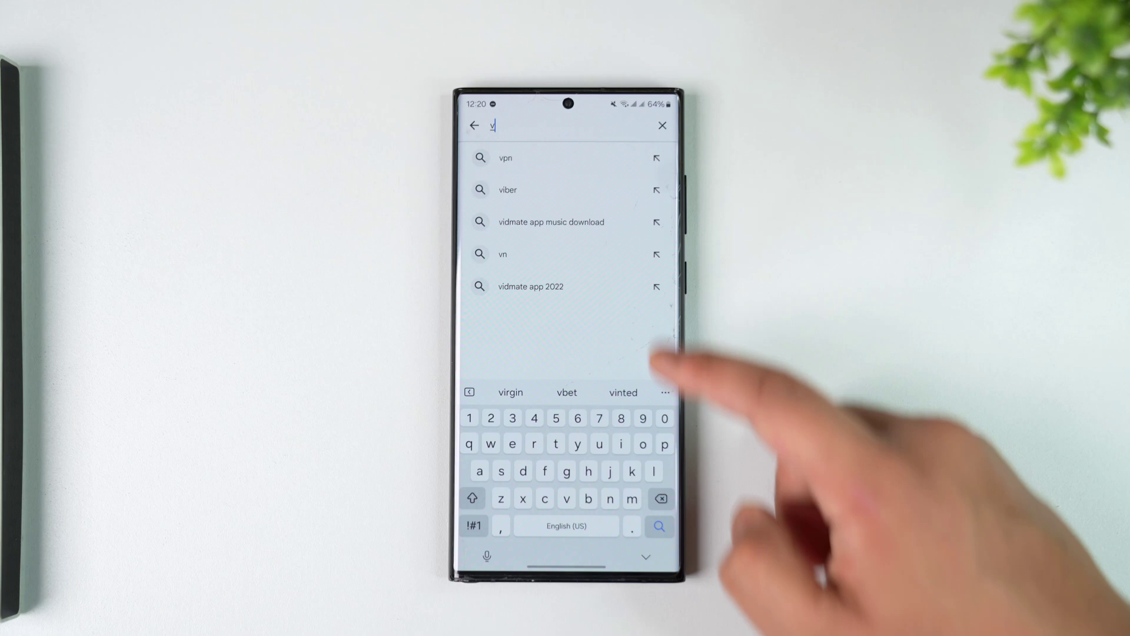
Step: Search the phone's apps for 'ur' to list Urban VPN among the results
click(505, 158)
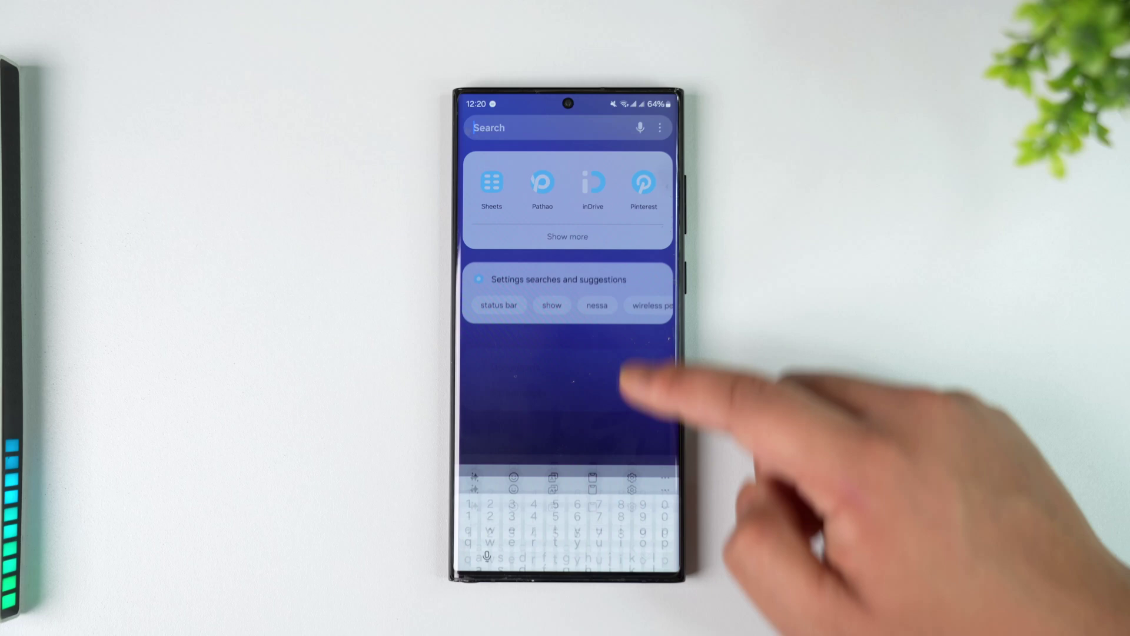
text(ur)
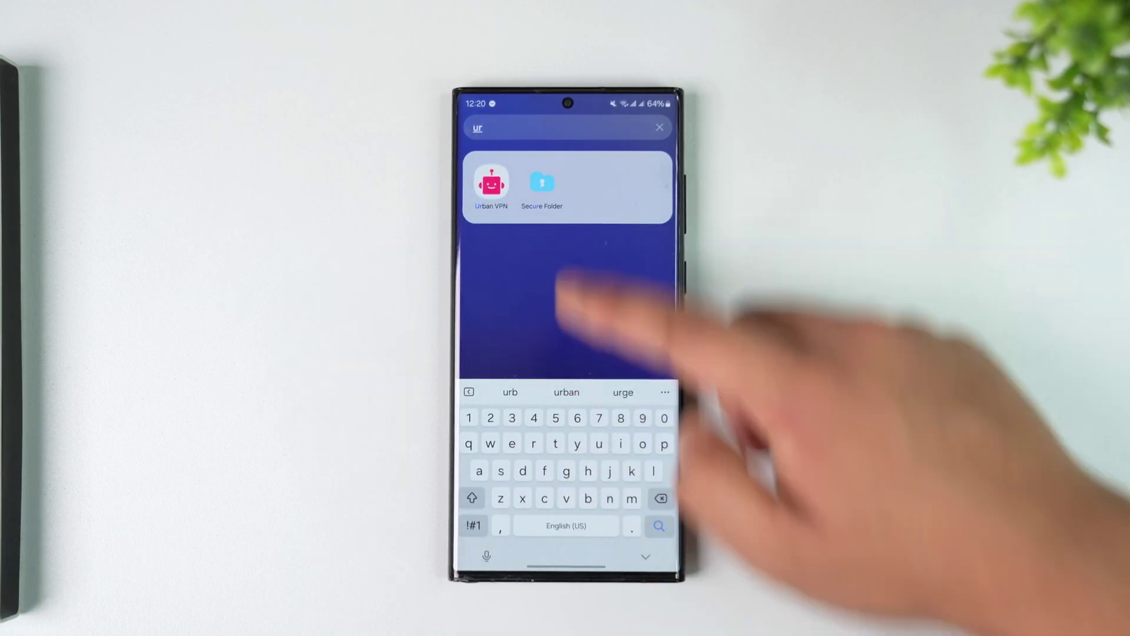